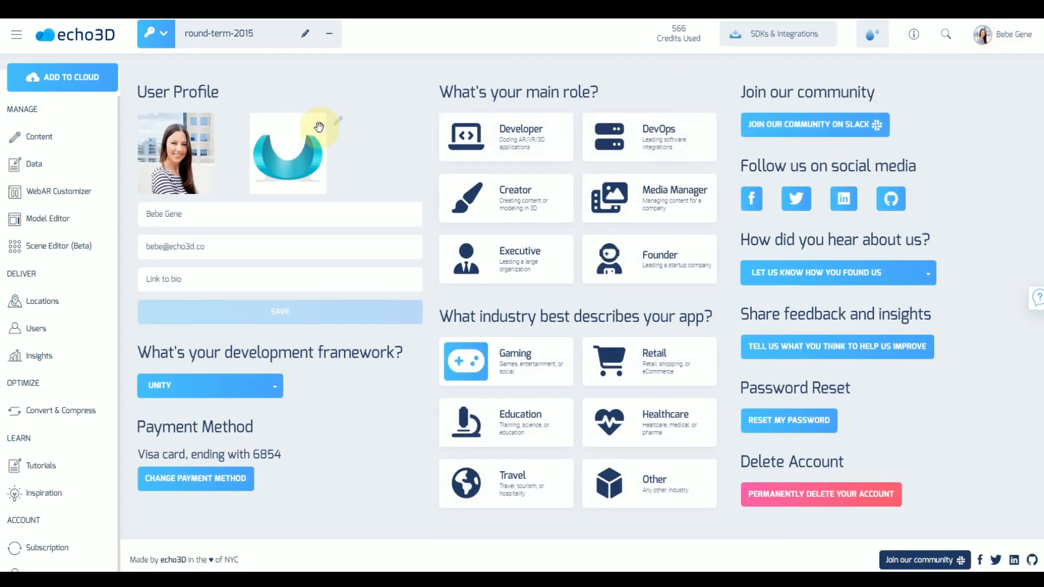
# Launch Avaturn avatar creation from the echo3D User Profile page.
pyautogui.click(288, 151)
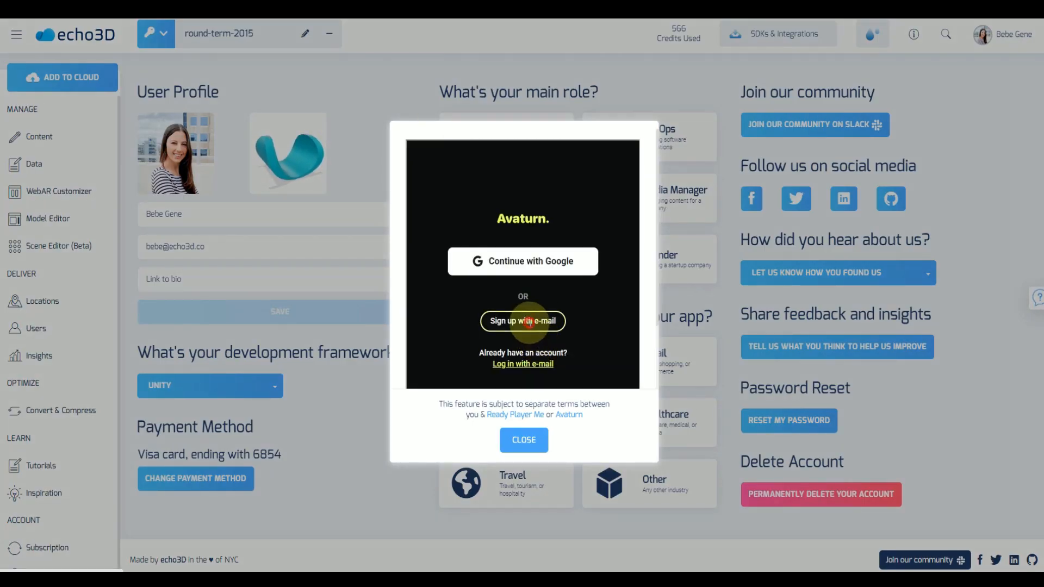
pyautogui.click(523, 321)
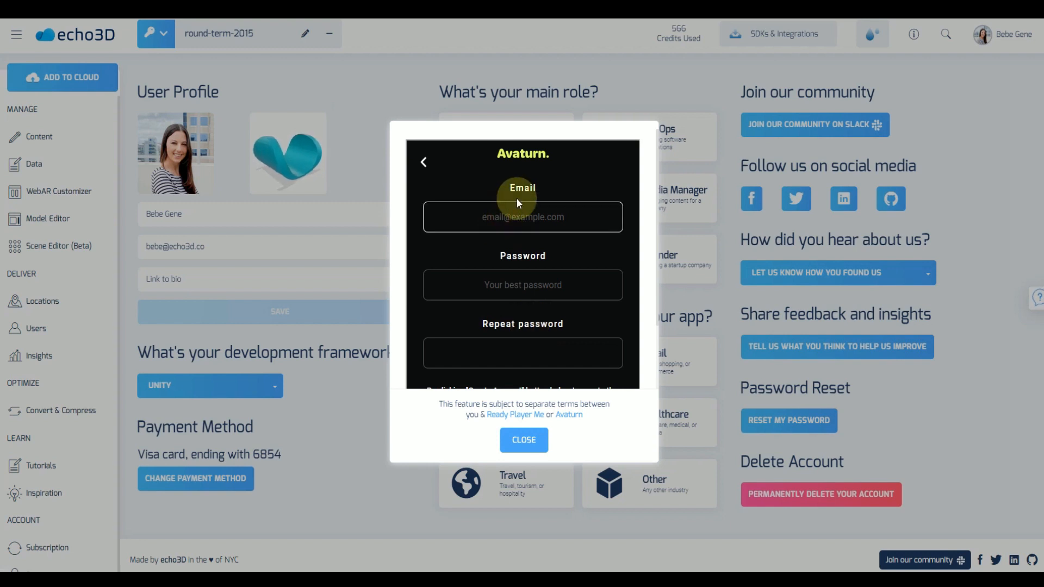
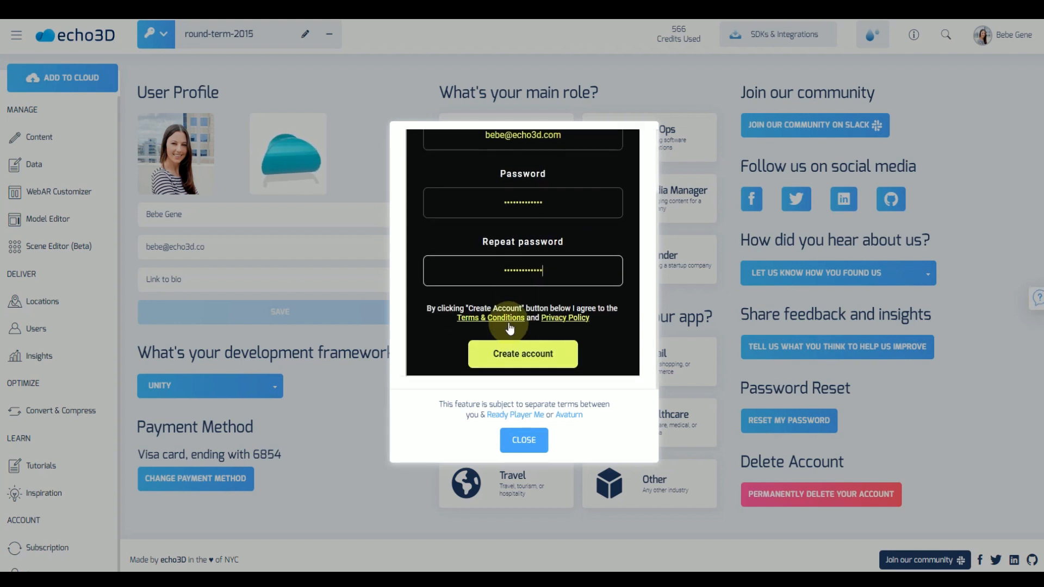
pyautogui.click(523, 353)
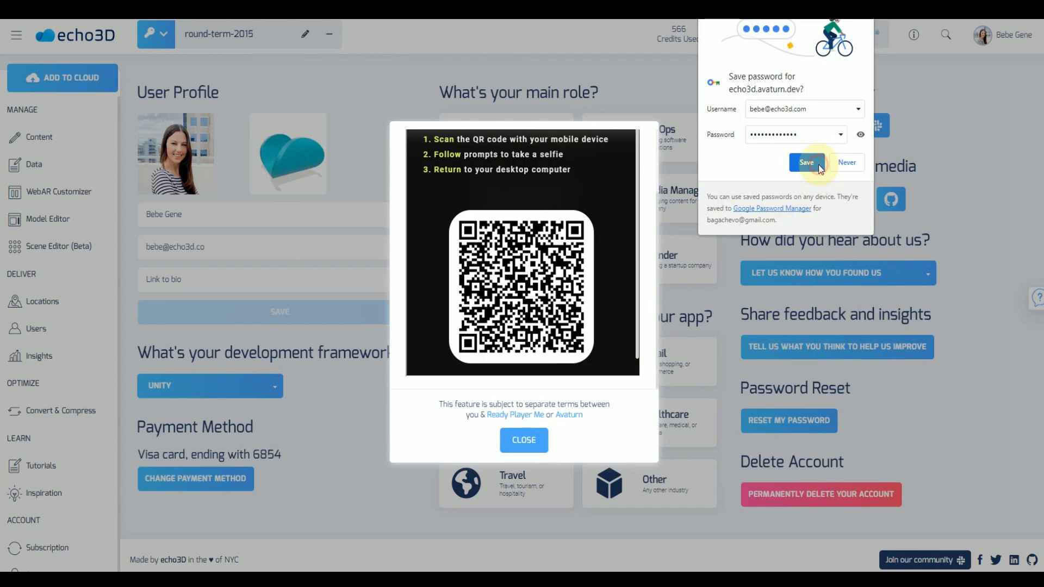
pyautogui.click(806, 164)
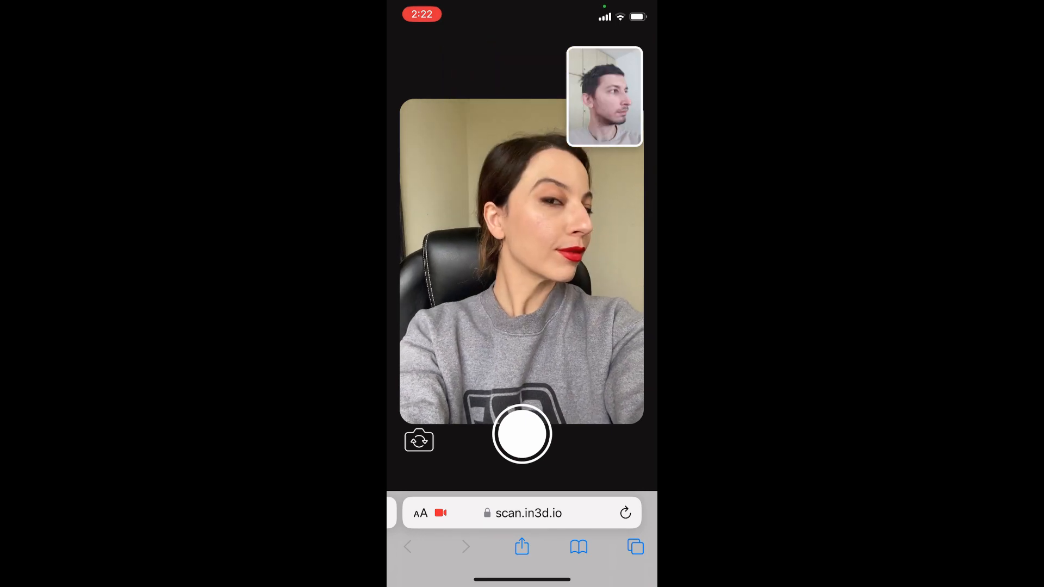
# Take the selfie on the phone and accept it with 'Looks good'.
pyautogui.click(522, 434)
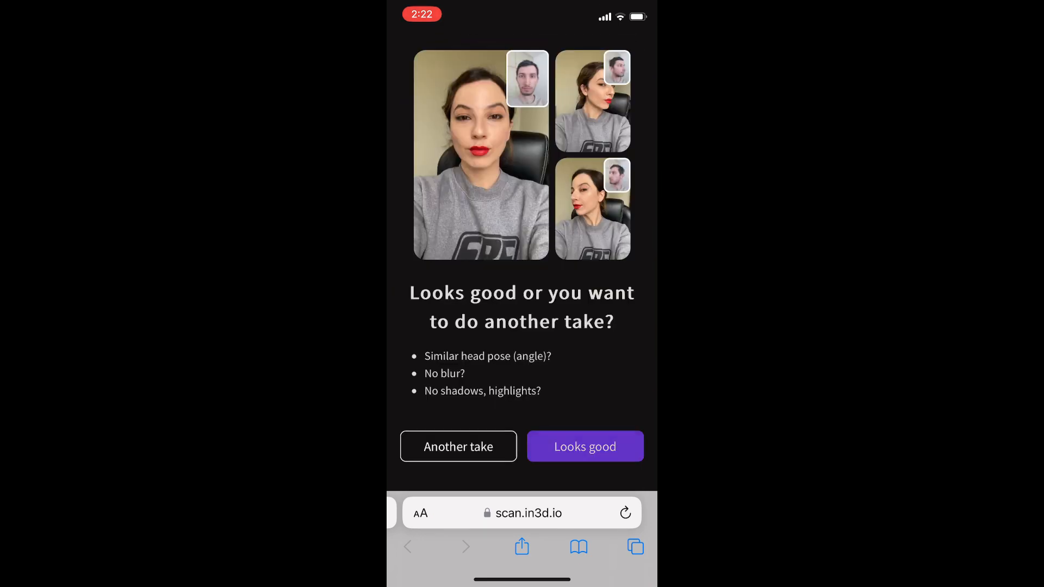
pyautogui.click(585, 446)
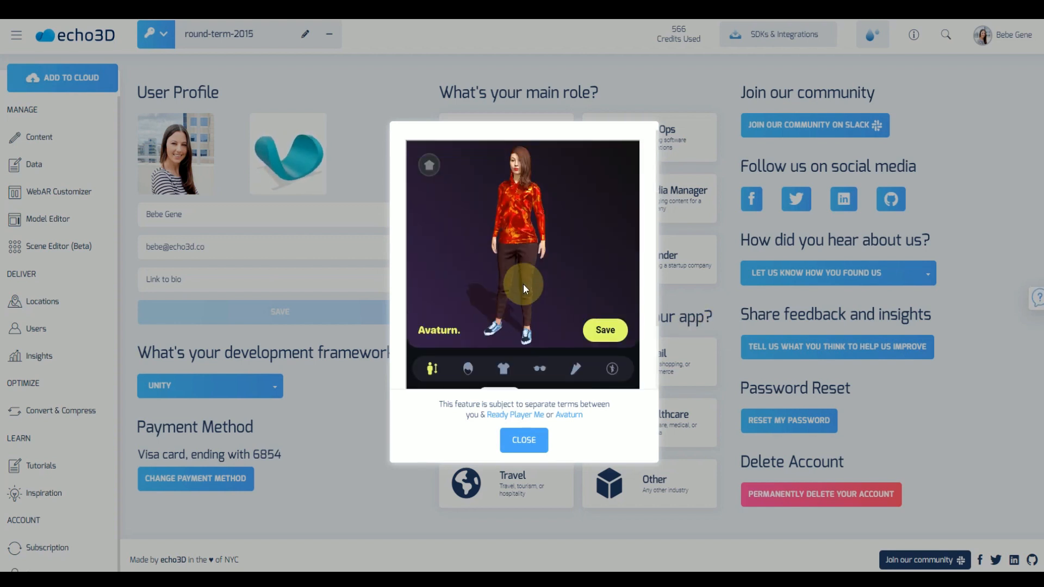
# Choose a different hairstyle for the avatar and save it.
pyautogui.click(502, 368)
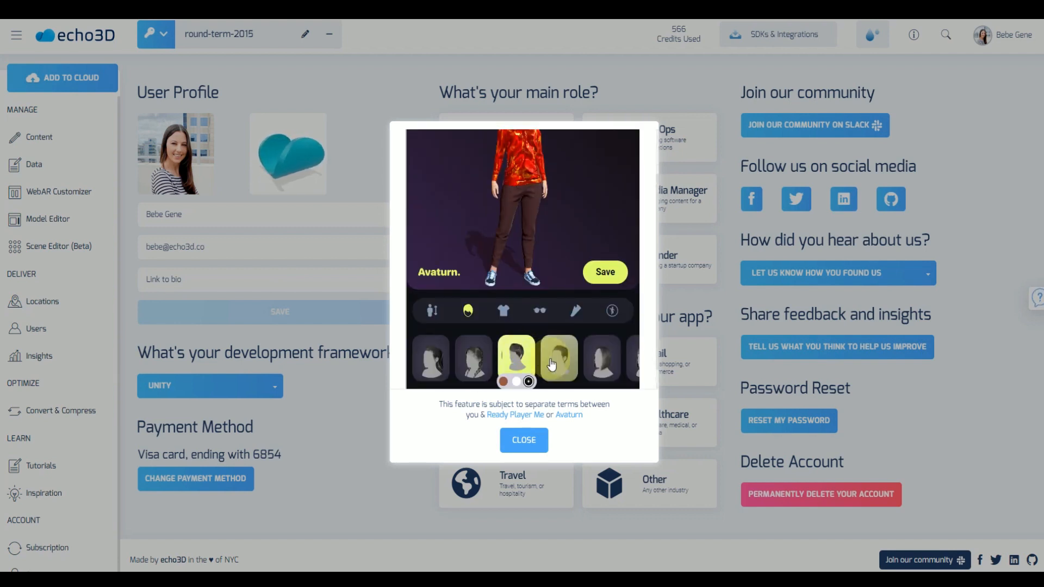
pyautogui.click(558, 360)
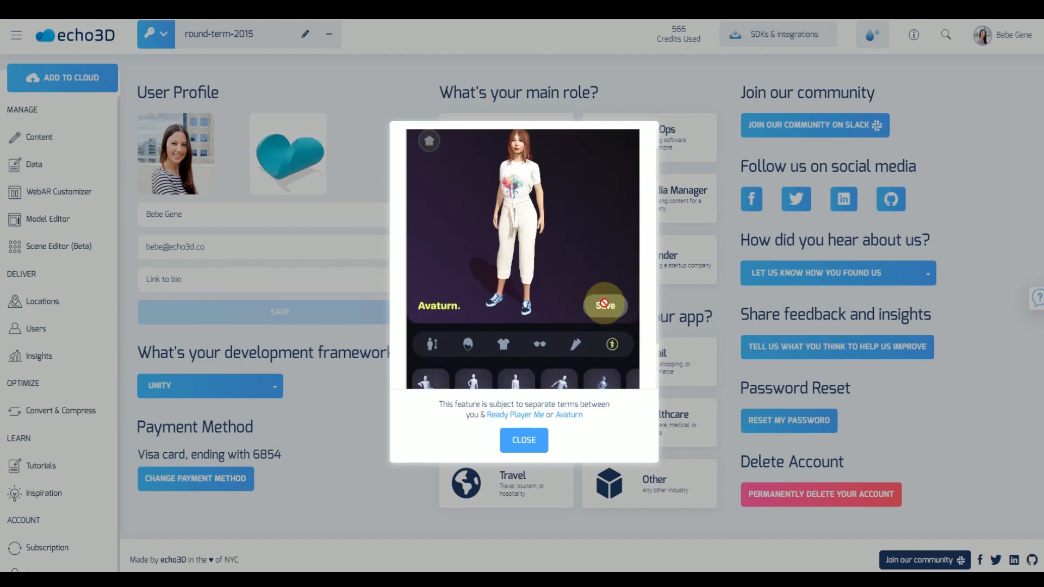
pyautogui.click(524, 440)
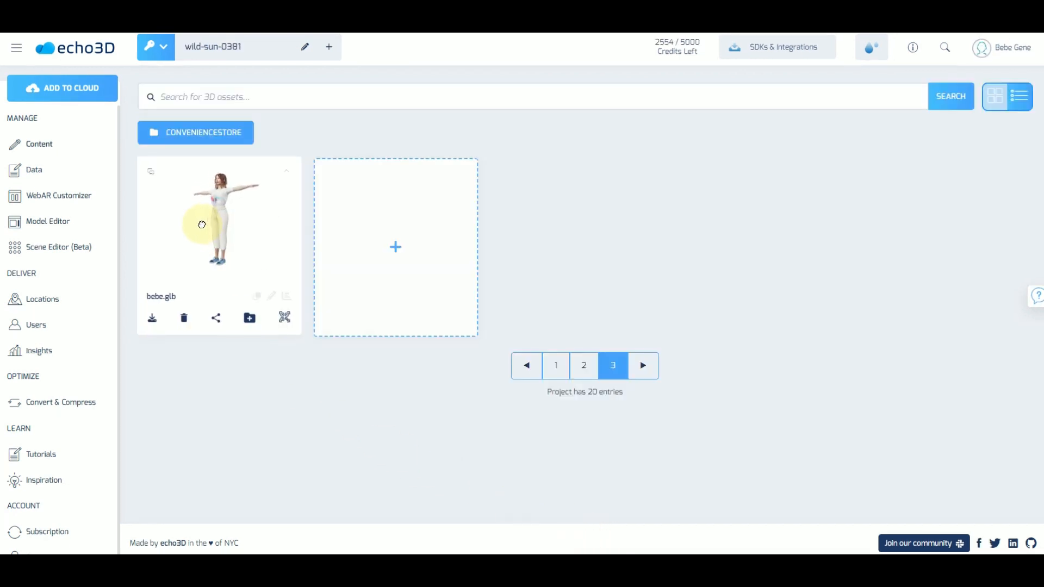
pyautogui.moveTo(284, 318)
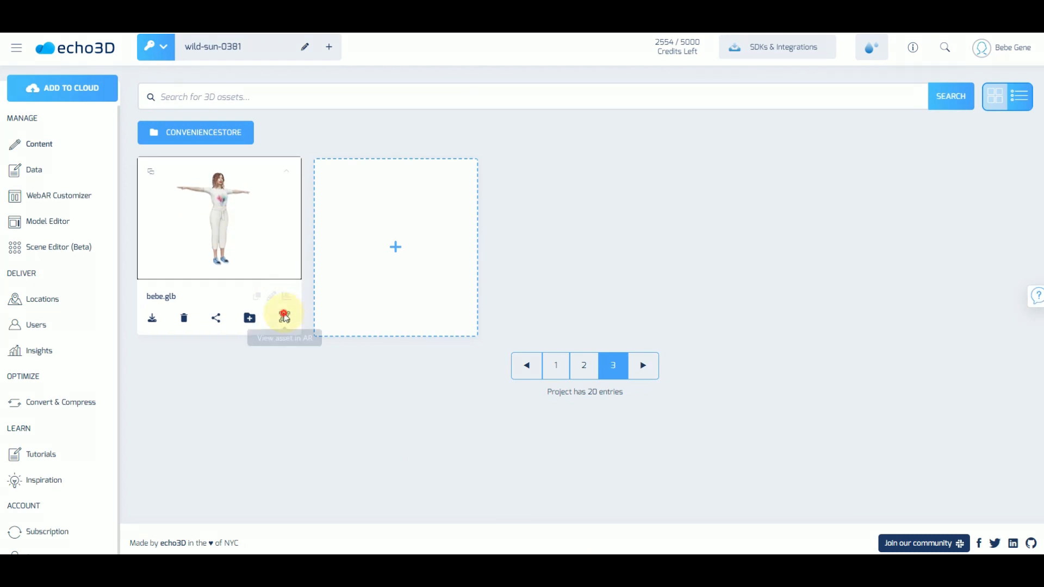
# Open the AR QR code dialog for the bebe.glb avatar.
pyautogui.click(284, 319)
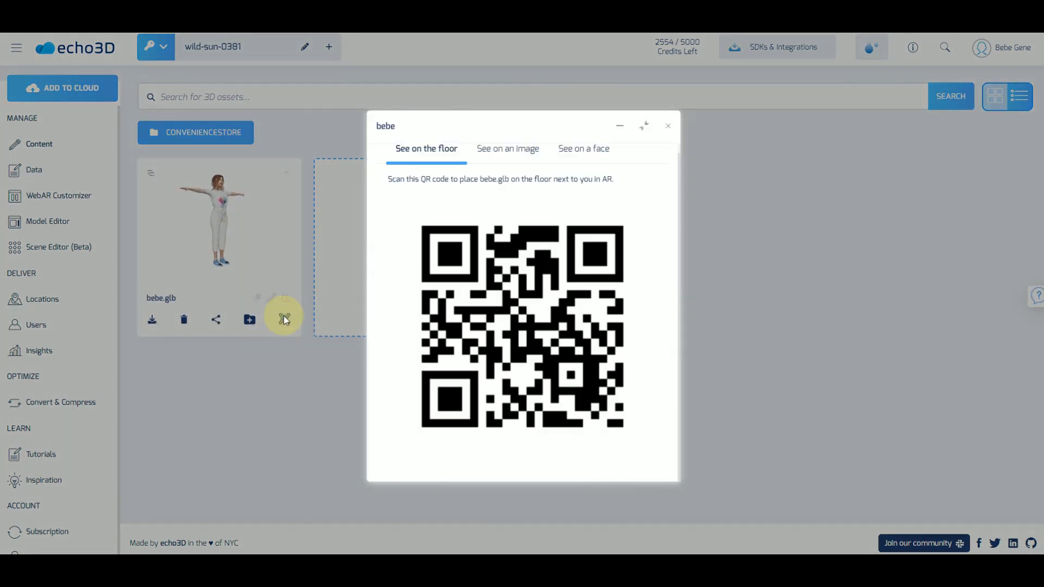